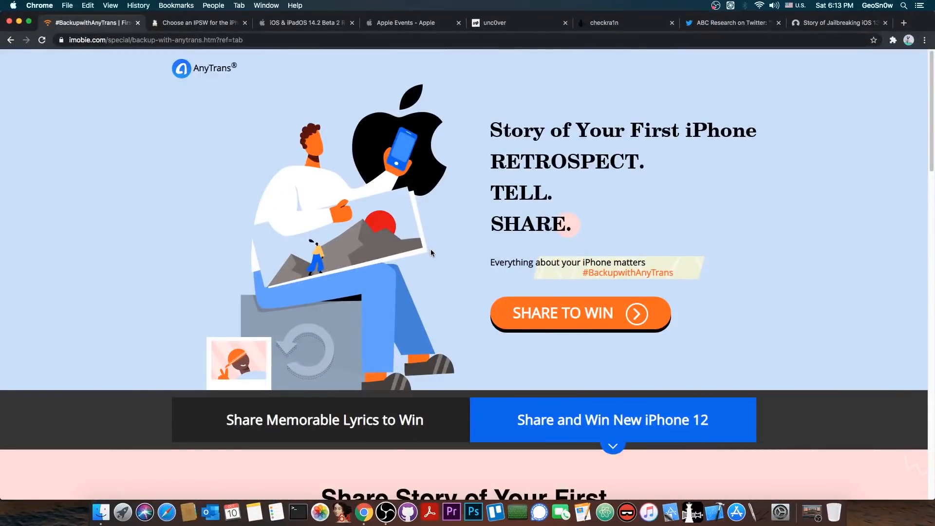
- Scroll down the AnyTrans promo page before closing it
scroll(down, 3)
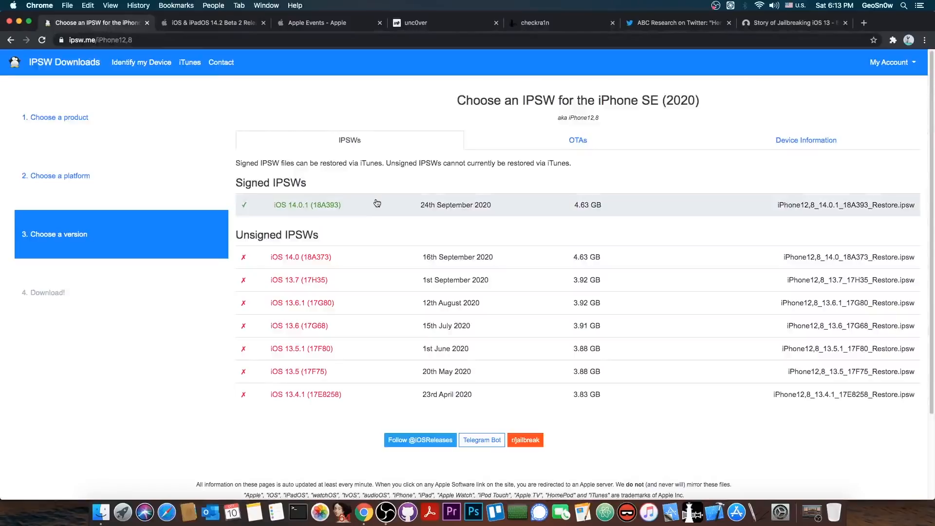
mouse_move(328, 155)
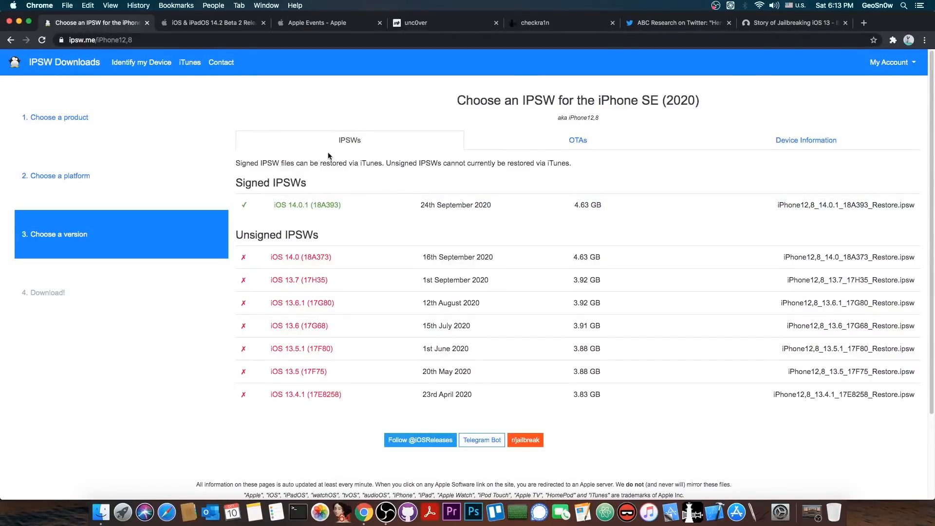
- Switch to the Apple Events tab and scroll through the October 13 event announcement
click(322, 22)
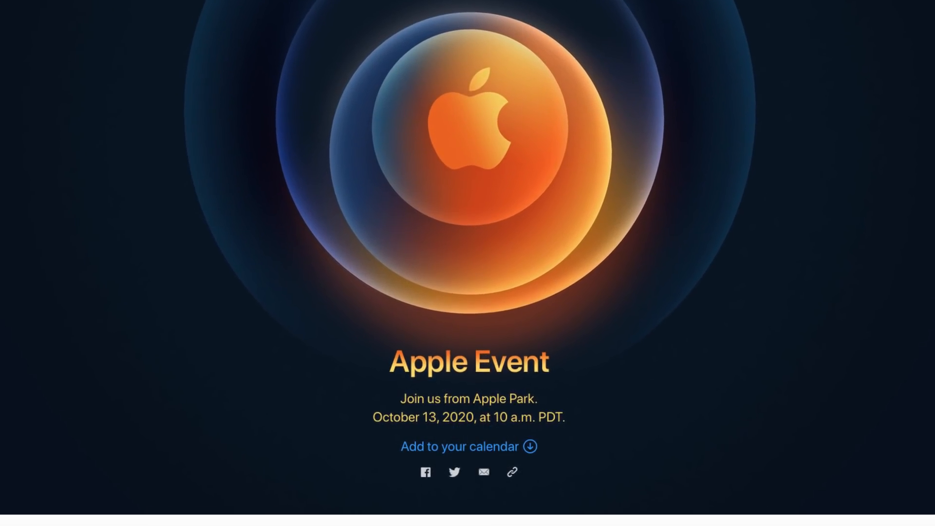
scroll(down, 3)
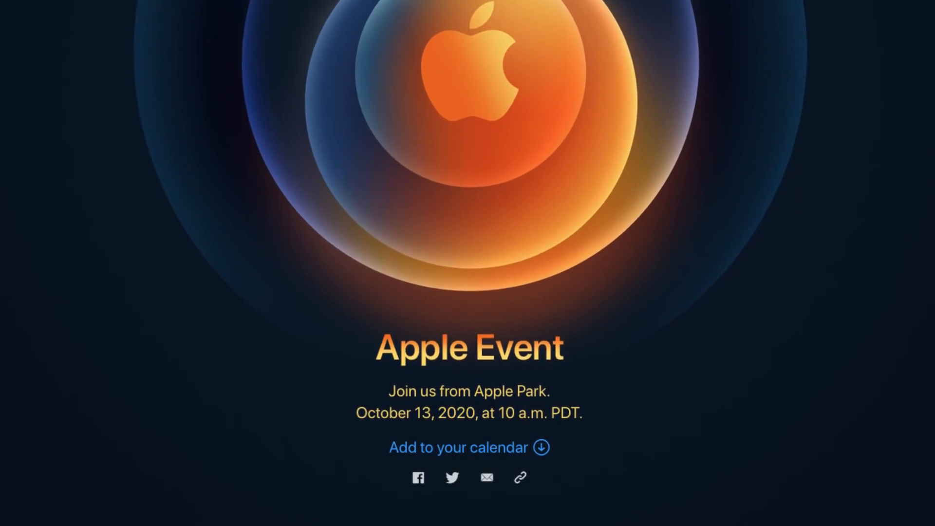
scroll(down, 3)
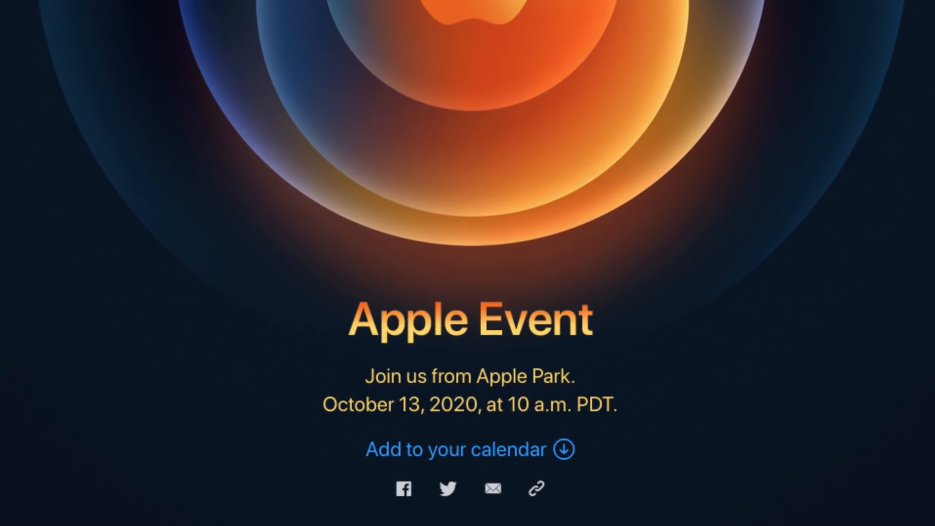
scroll(down, 3)
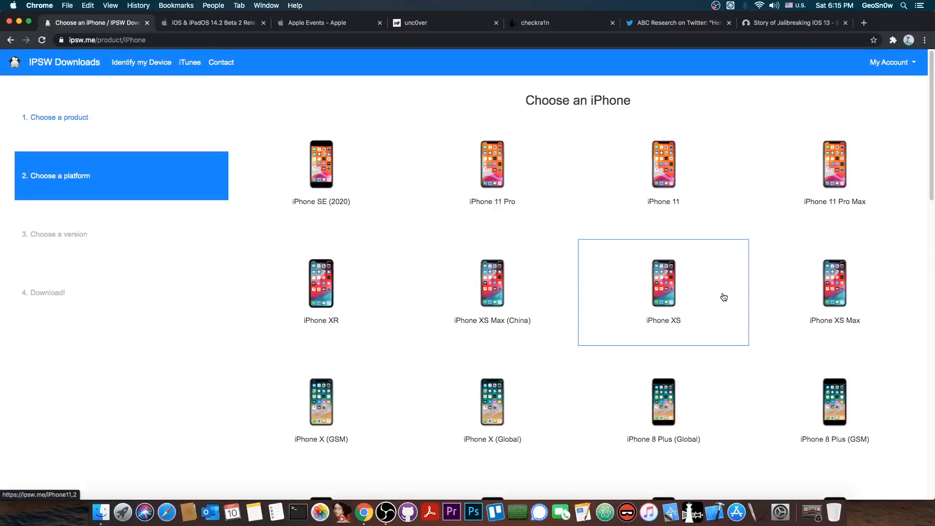
- View the ABC Research 14.0 tweet, enlarging and then closing its terminal screenshot
click(677, 22)
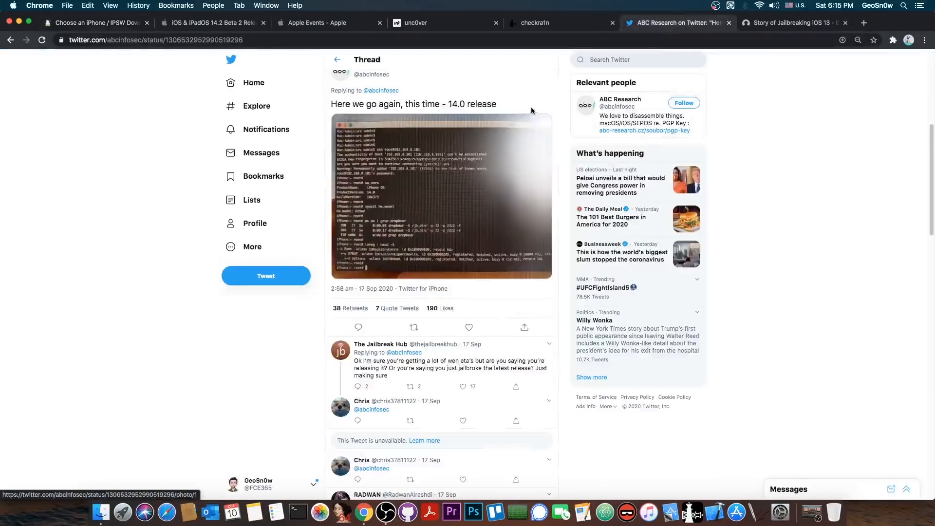
click(442, 197)
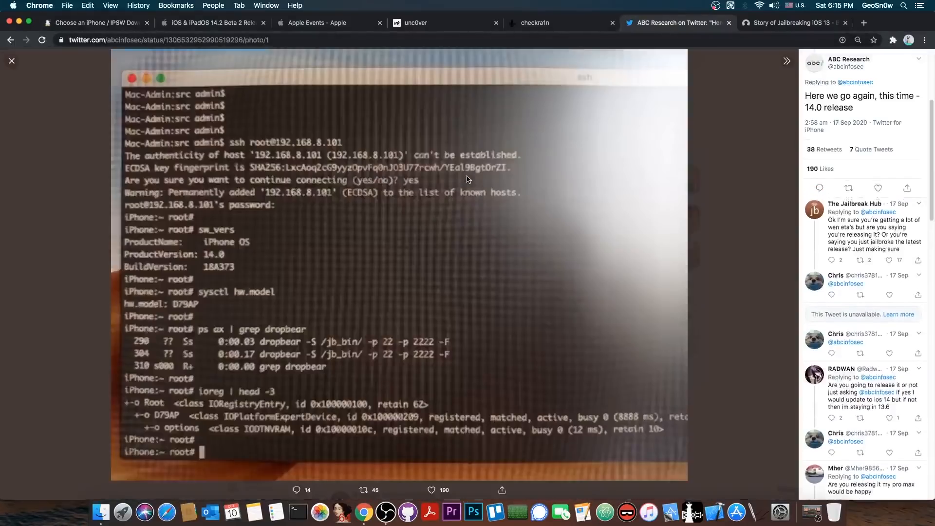
click(11, 60)
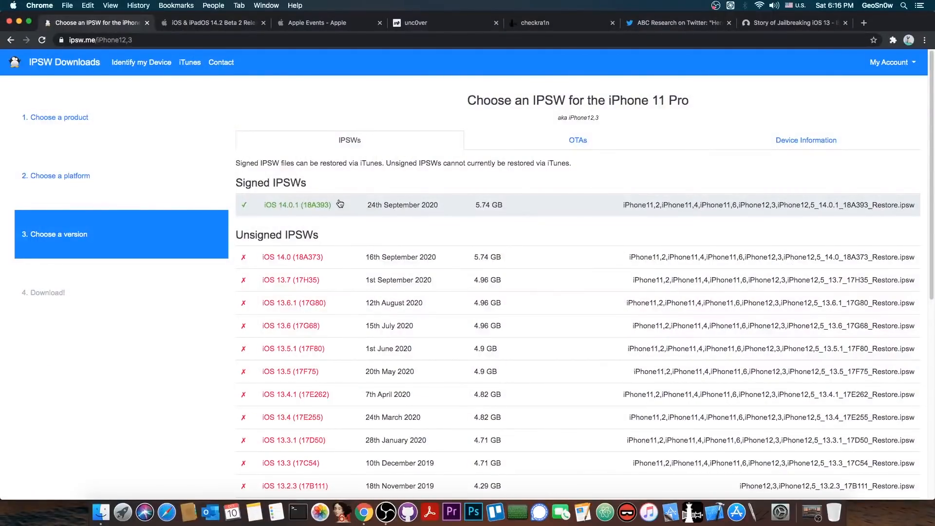
- Scroll the iPhone 11 Pro firmware list, then switch to the unc0ver jailbreak site
scroll(down, 3)
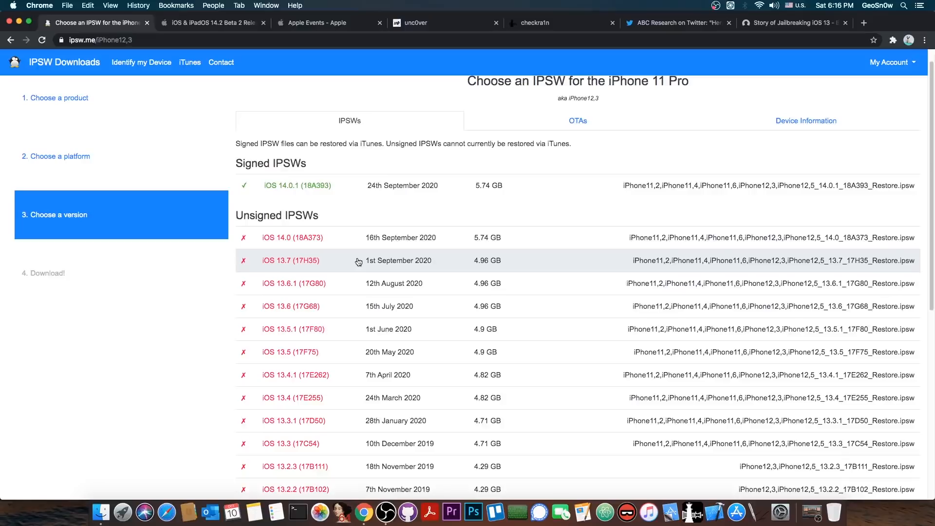
click(444, 22)
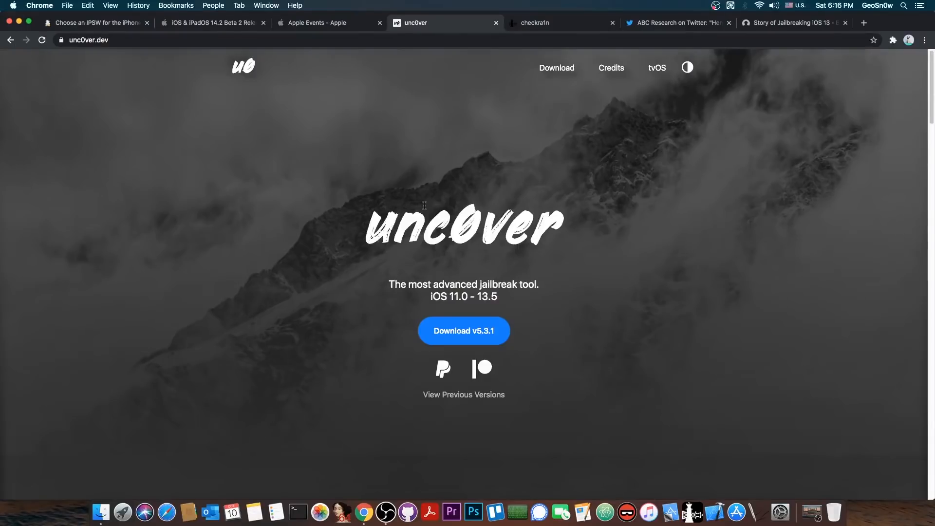
- Browse Black Hat's 'Story of Jailbreaking iOS 13' talk, then return to the iPhone 11 Pro IPSW list
click(790, 23)
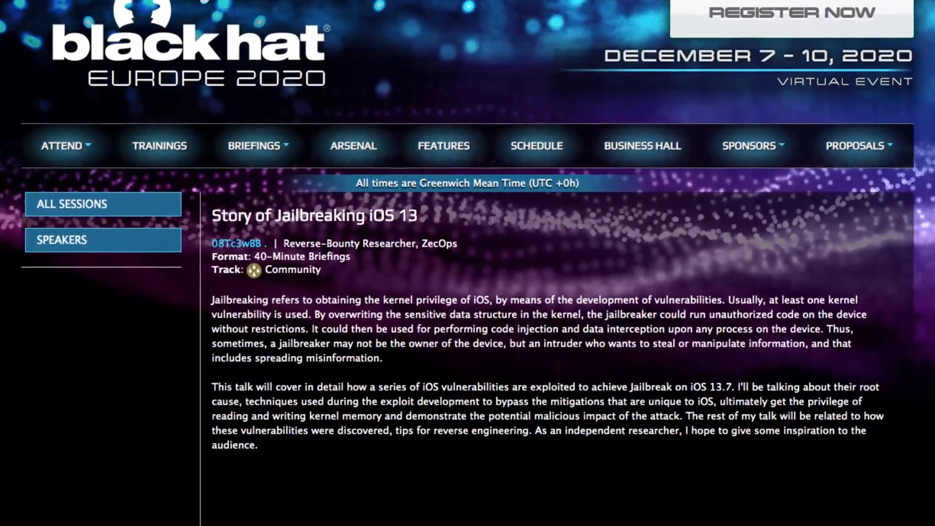
scroll(down, 3)
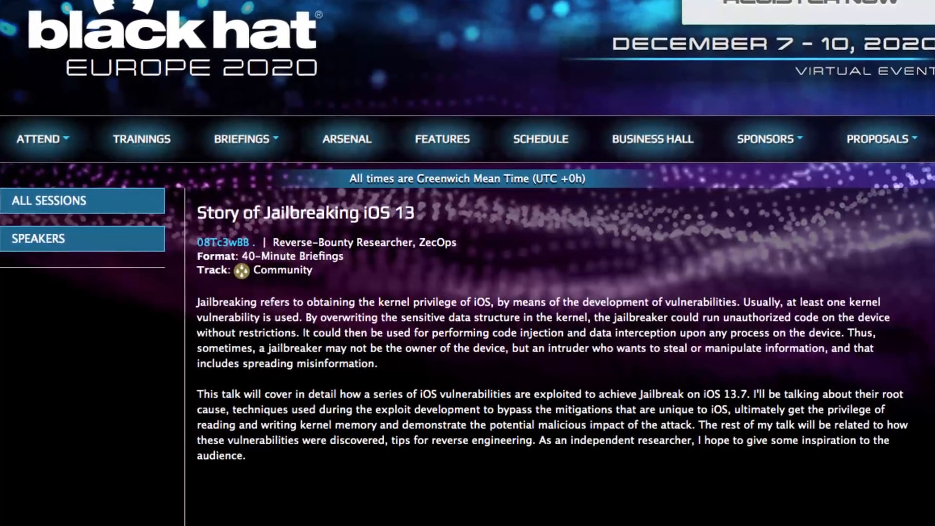
click(93, 23)
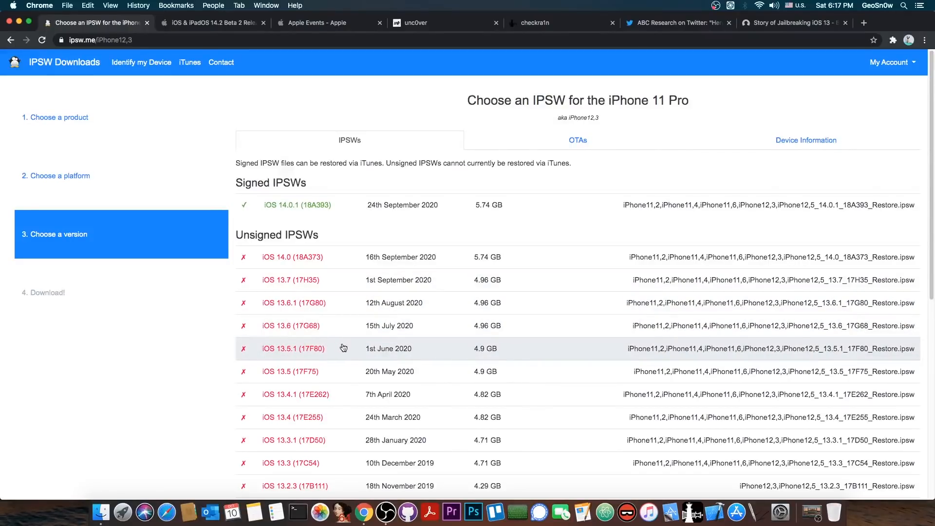
mouse_move(257, 100)
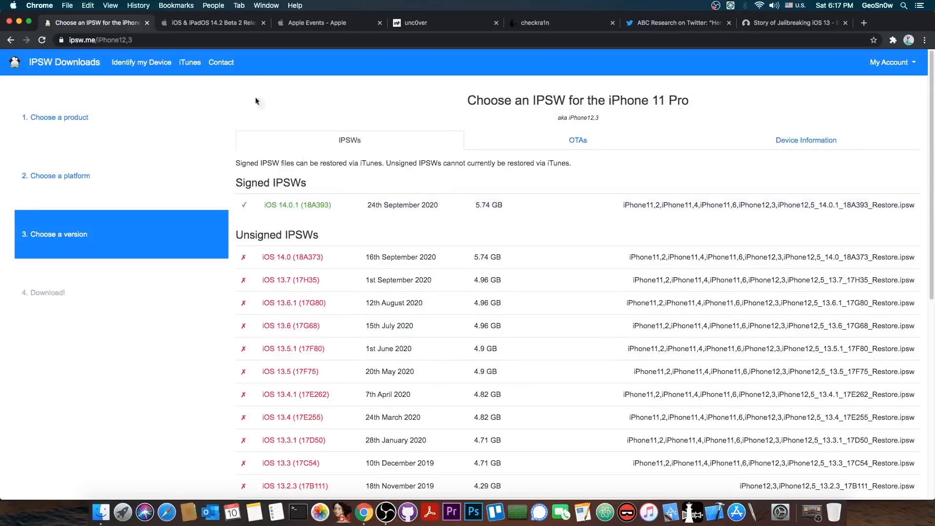
click(208, 23)
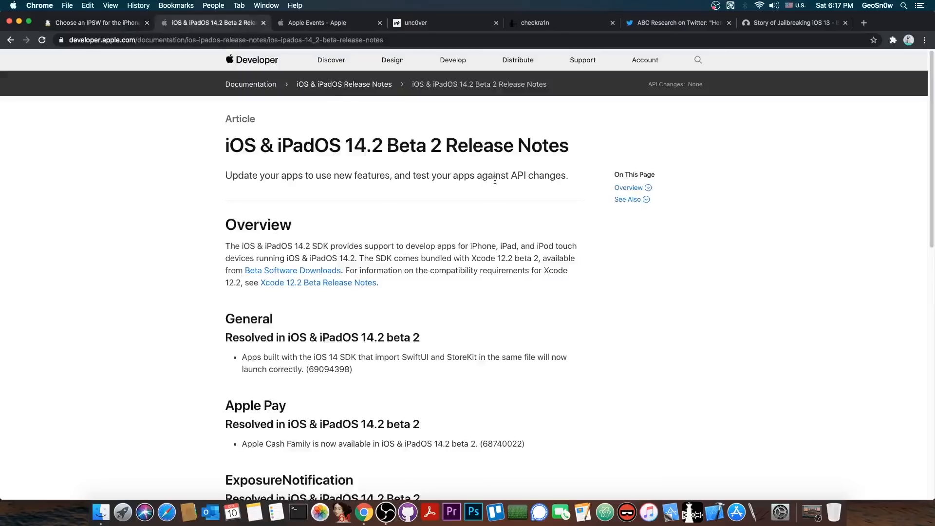
click(96, 22)
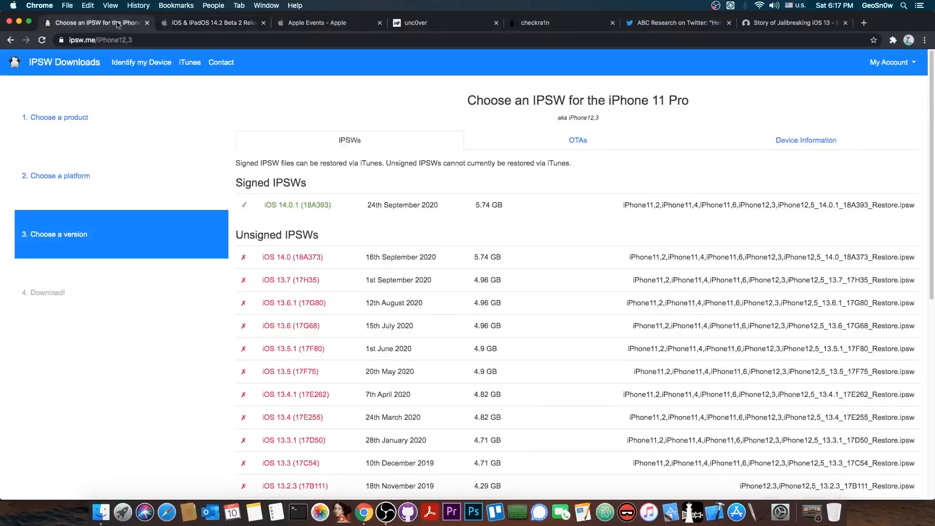
mouse_move(368, 205)
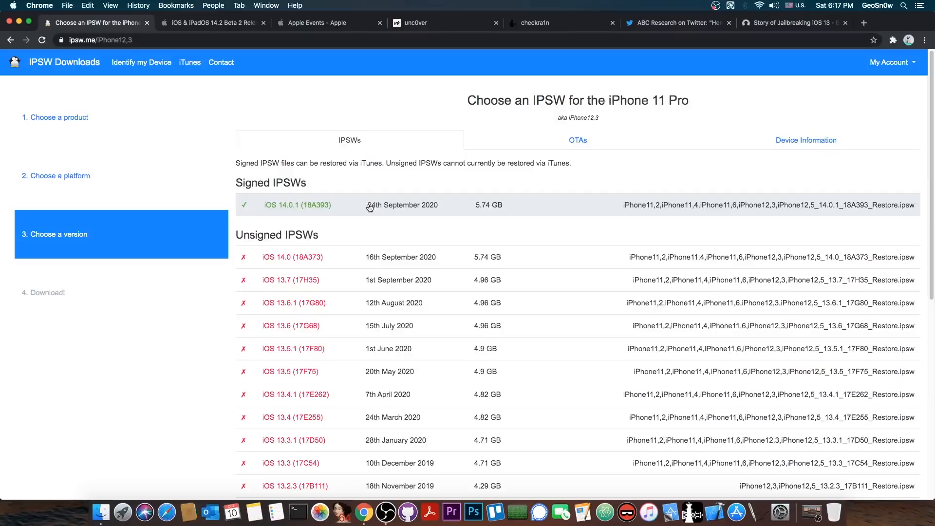
click(531, 23)
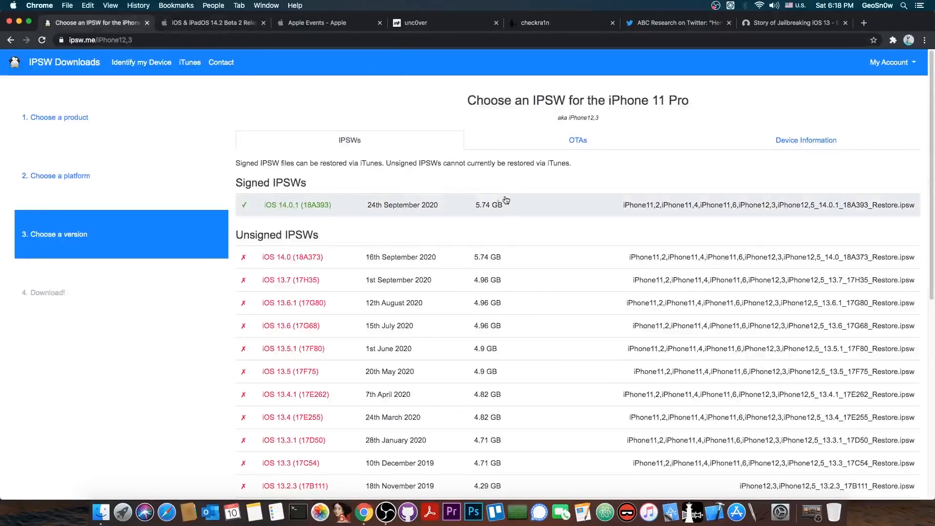
mouse_move(649, 56)
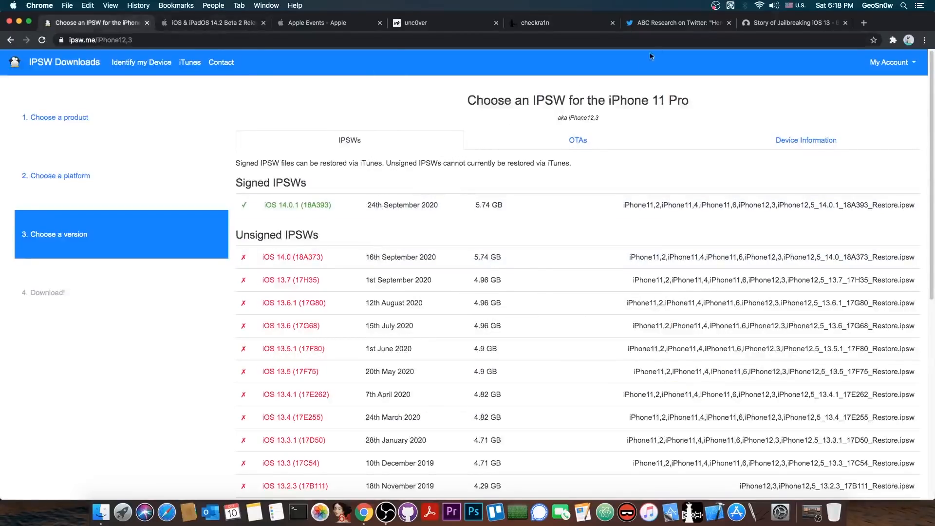
- Revisit the ABC Research tweet and the iPhone 11 Pro list, then switch to the checkra1n tab
click(677, 22)
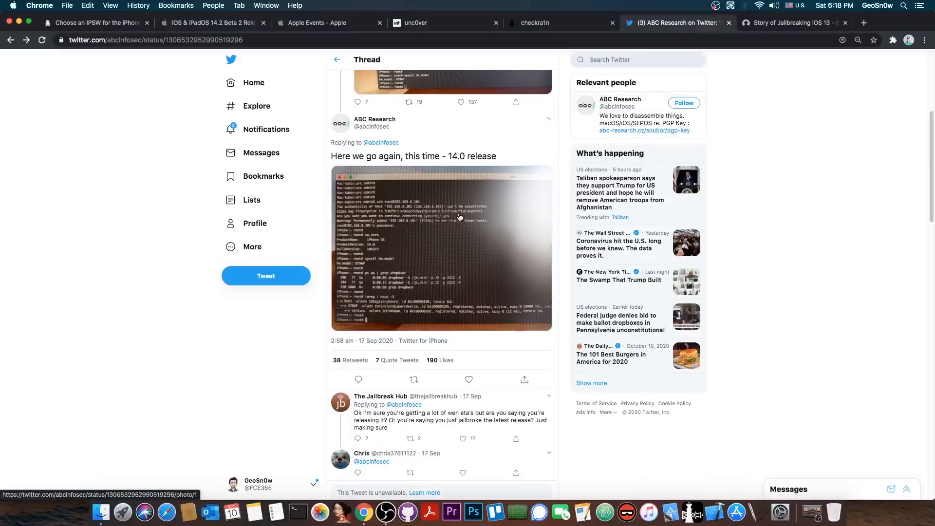
click(96, 23)
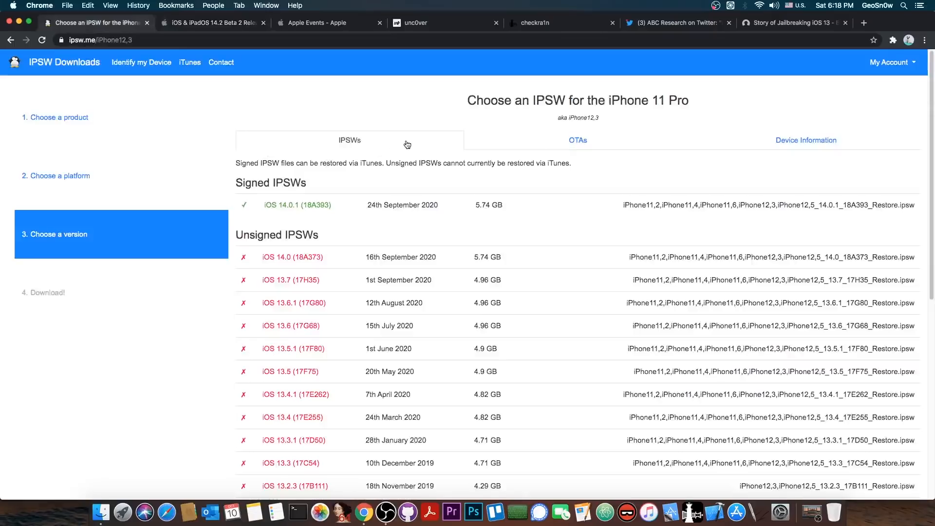
click(549, 23)
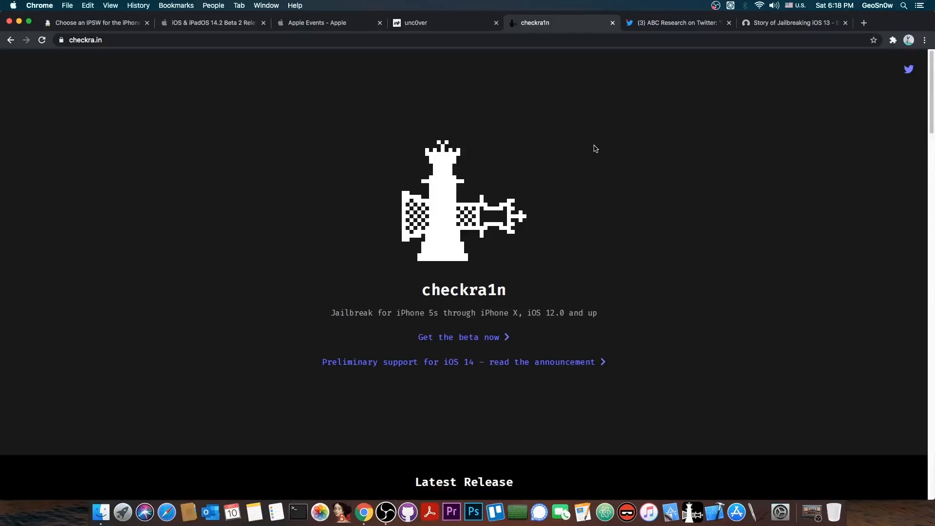
mouse_move(588, 159)
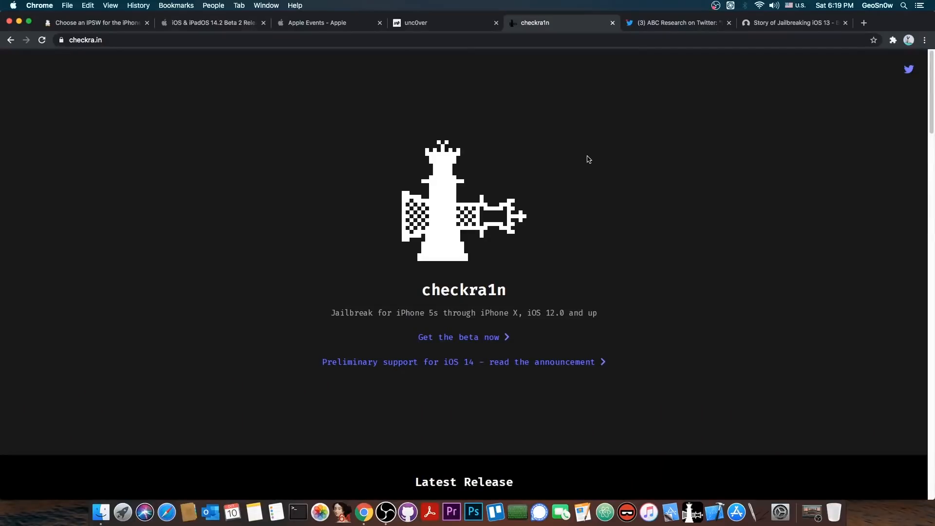
mouse_move(595, 75)
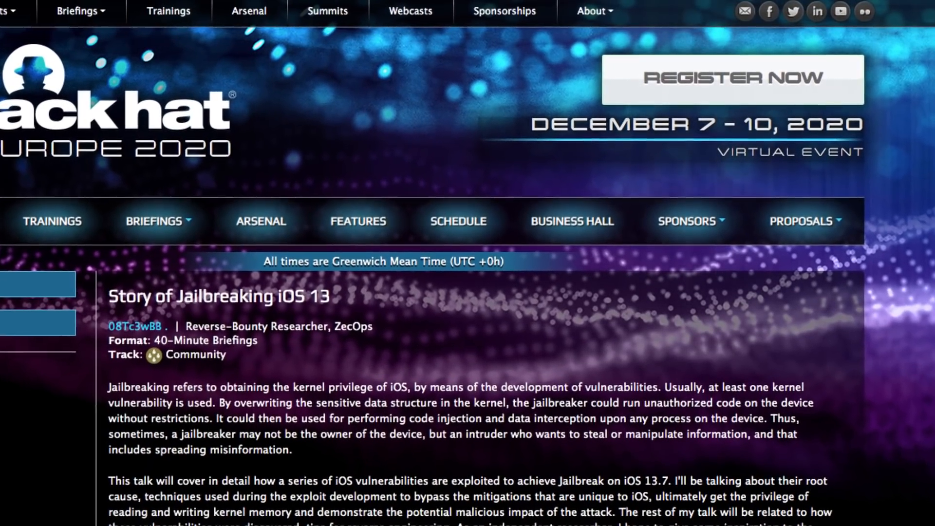
- Scroll the 14.2 Beta 2 release notes, then return to the iPhone 11 Pro IPSW list
scroll(down, 3)
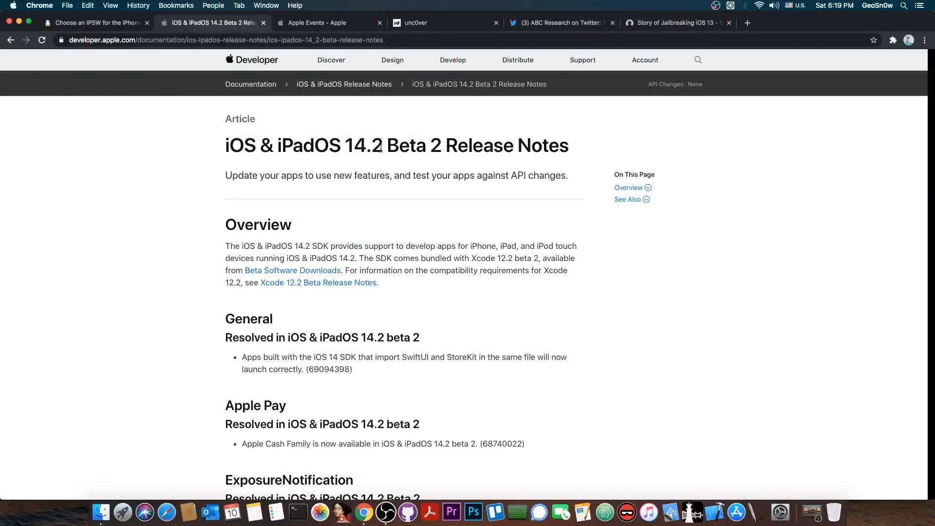
click(93, 23)
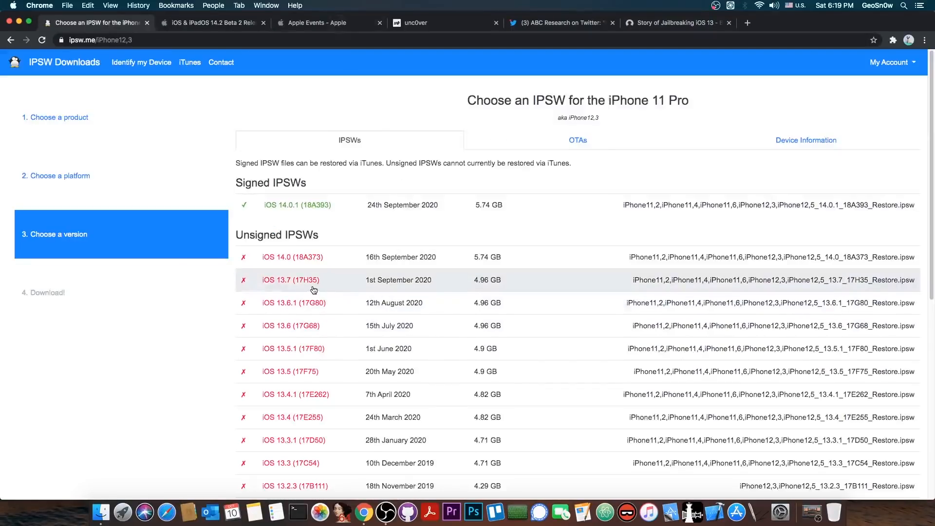
mouse_move(322, 326)
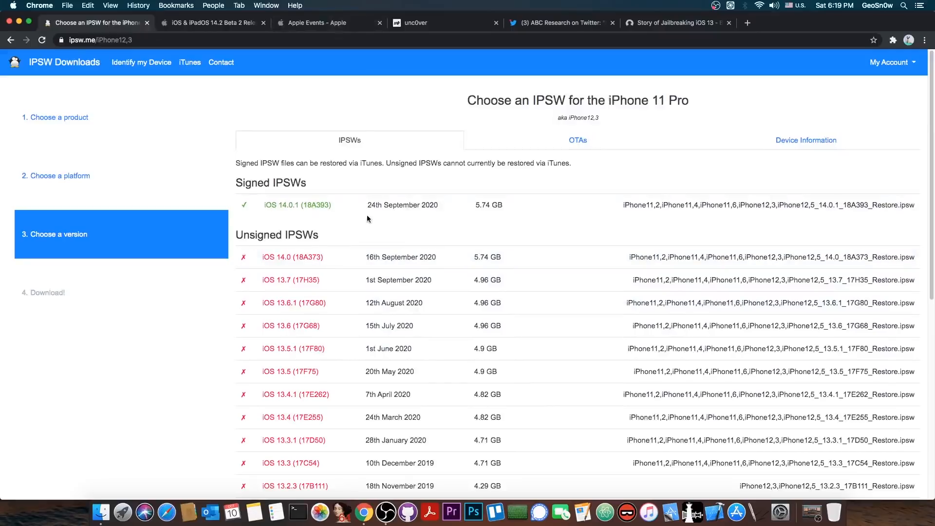
mouse_move(368, 200)
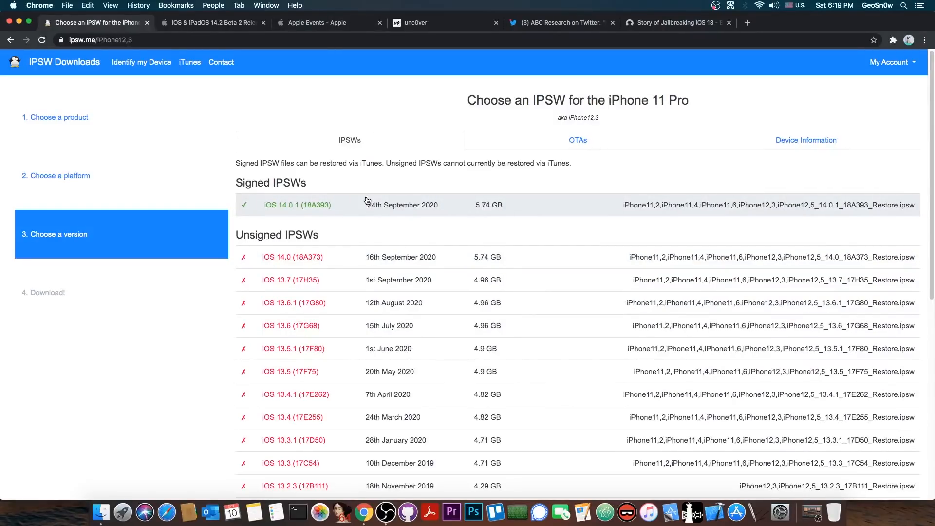